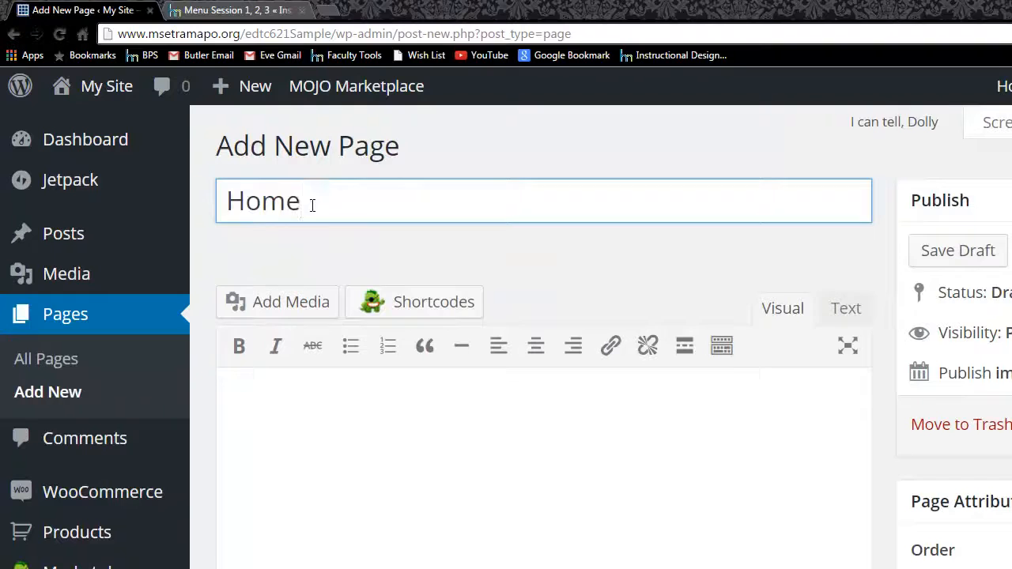
# Scroll down the new Home page editor to view its content
pyautogui.scroll(-3)
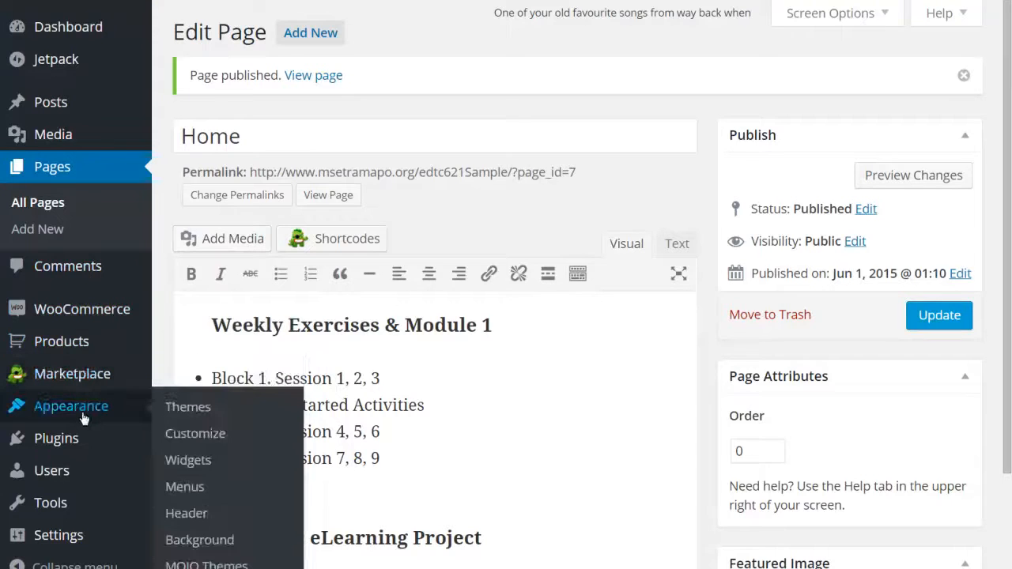
pyautogui.moveTo(194, 433)
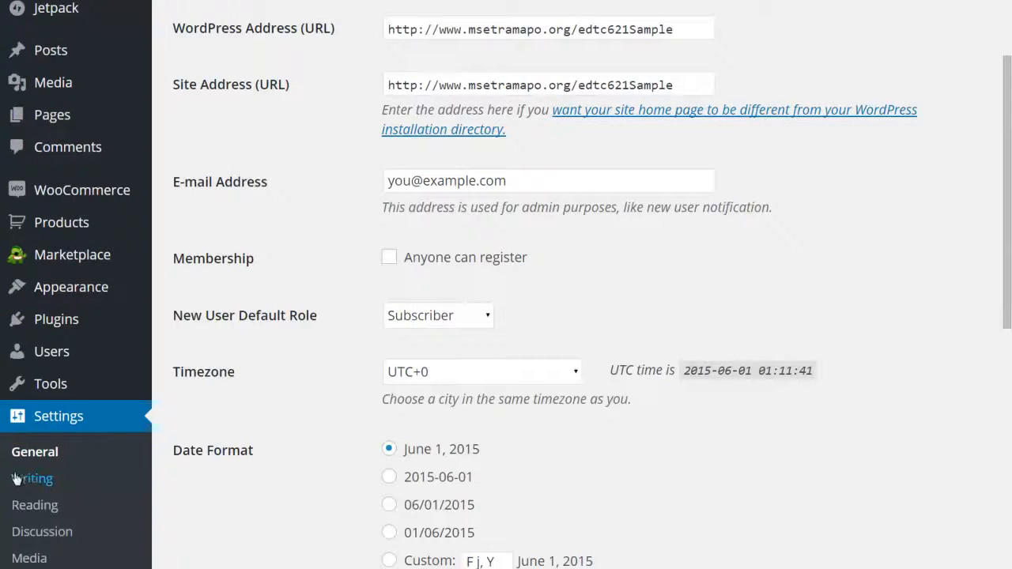
# Go to the Writing settings from the Settings sidebar menu
pyautogui.click(35, 478)
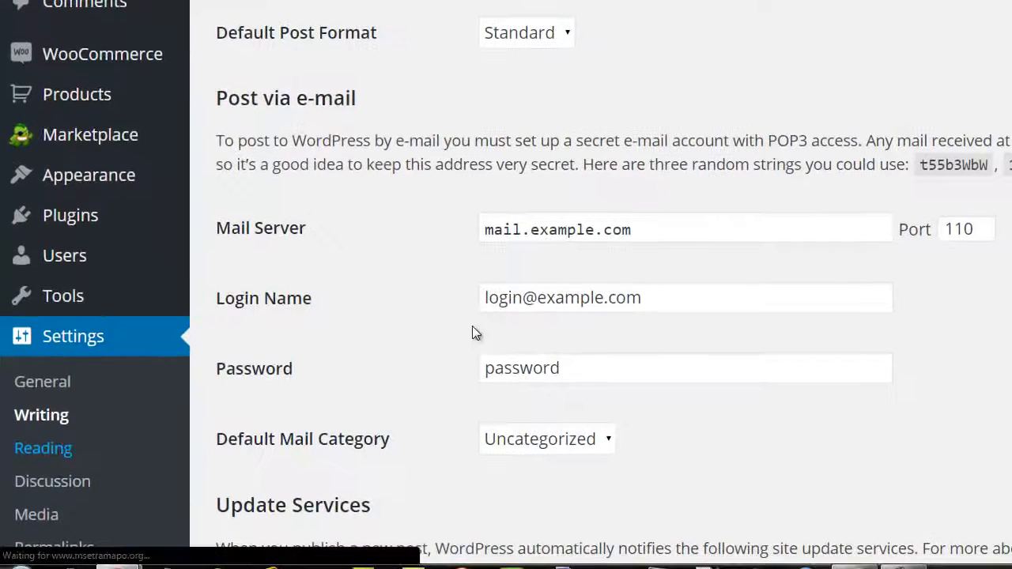
# Go to the Reading settings from the Settings sidebar menu
pyautogui.click(43, 448)
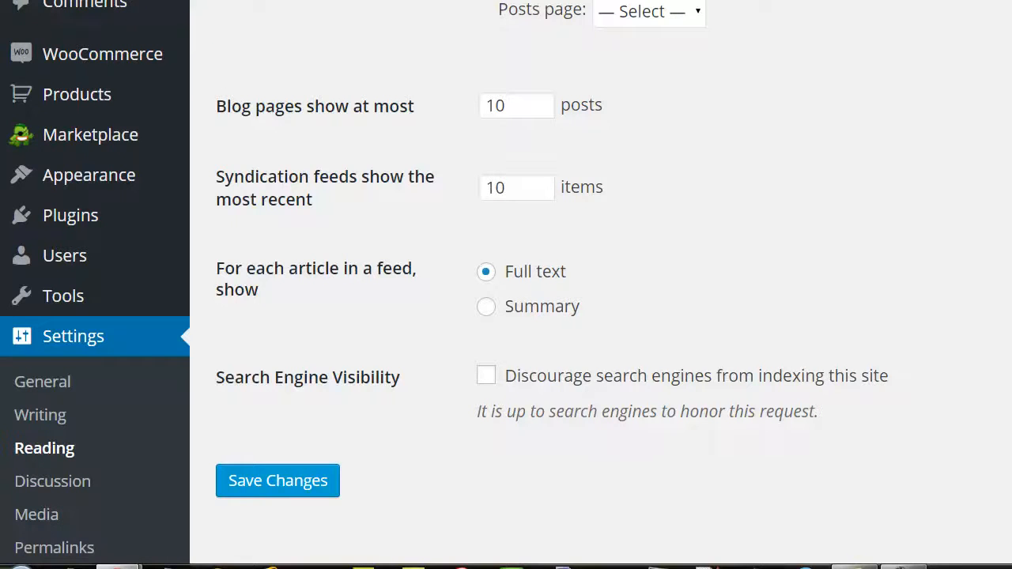